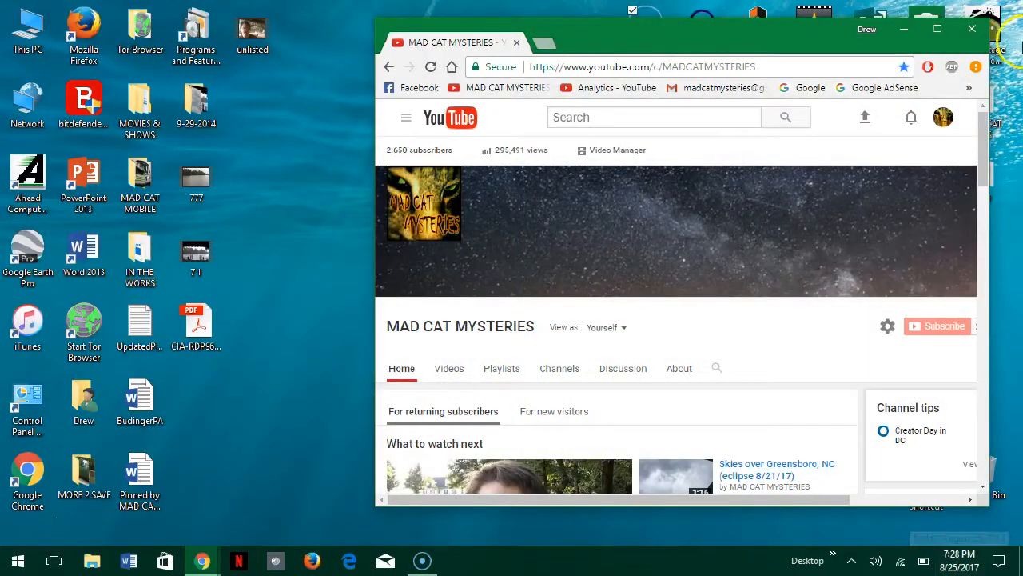
{"action": "mouse_move", "coordinate": [865, 118]}
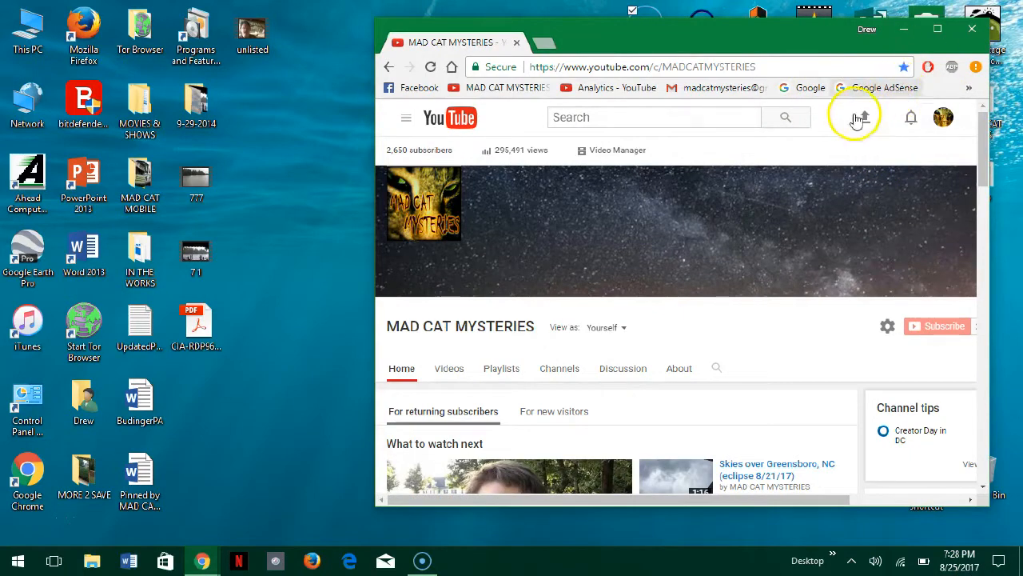
{"action": "mouse_move", "coordinate": [861, 179]}
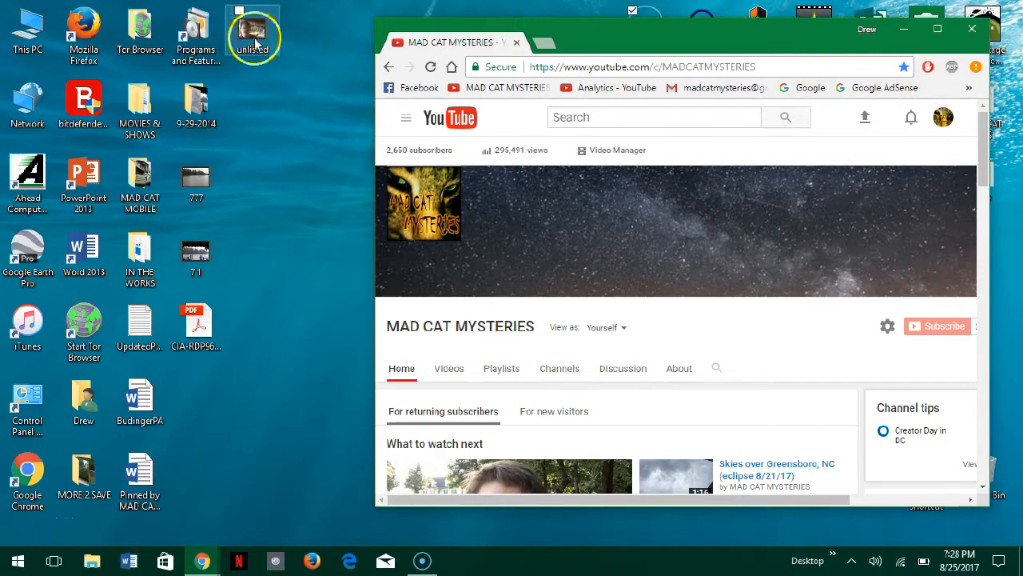
{"action": "mouse_move", "coordinate": [700, 288]}
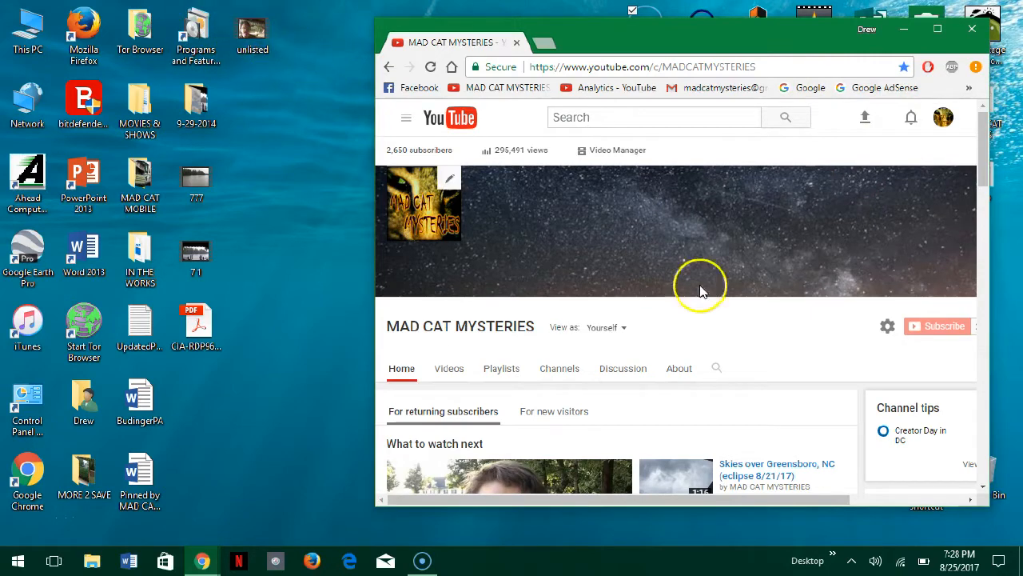
{"action": "mouse_move", "coordinate": [863, 118]}
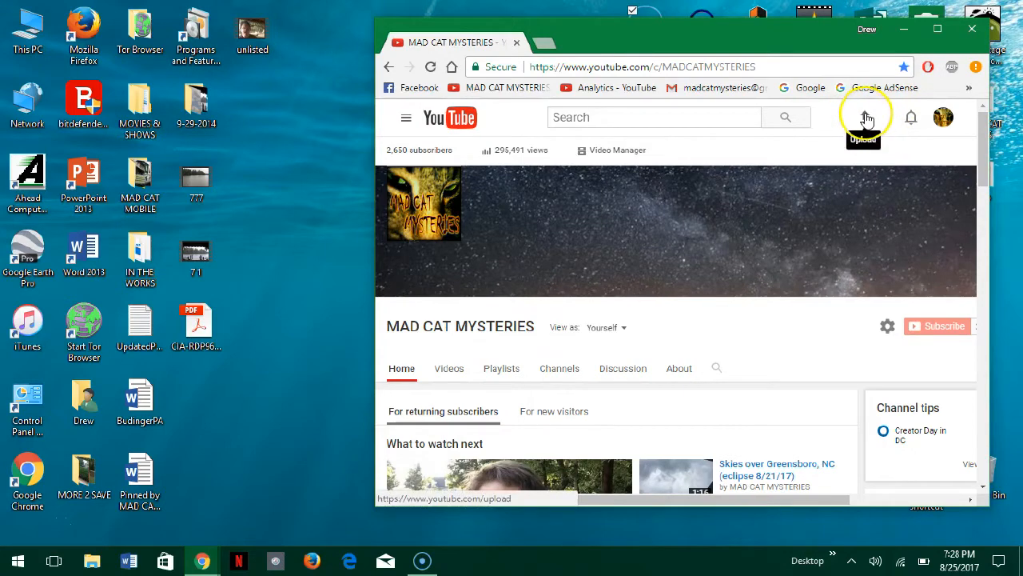
{"action": "mouse_move", "coordinate": [930, 45]}
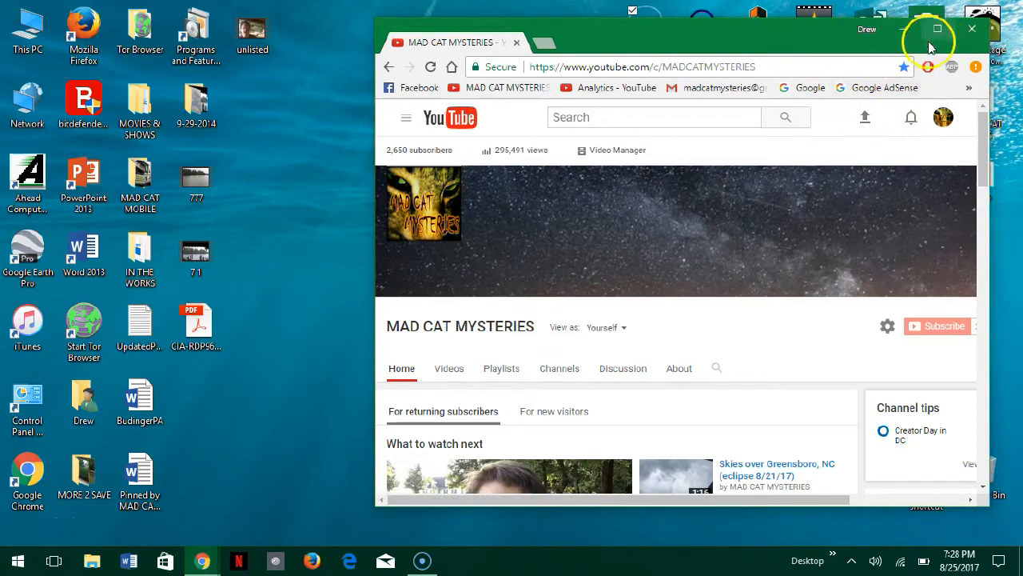
Maximize the Chrome window and head to the video upload page from the YouTube header
{"action": "left_click", "coordinate": [937, 29]}
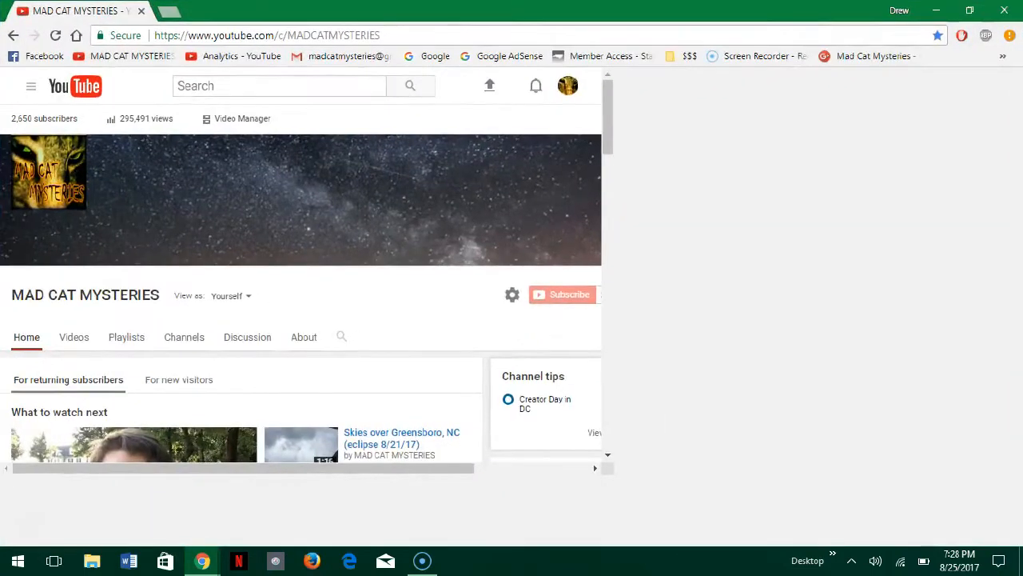
{"action": "left_click", "coordinate": [32, 87]}
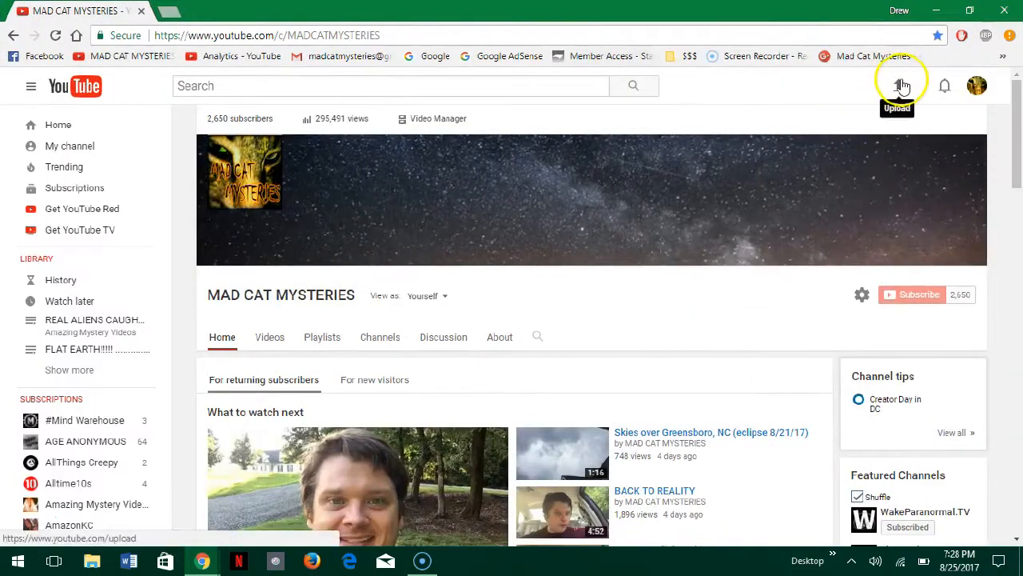
{"action": "mouse_move", "coordinate": [898, 111]}
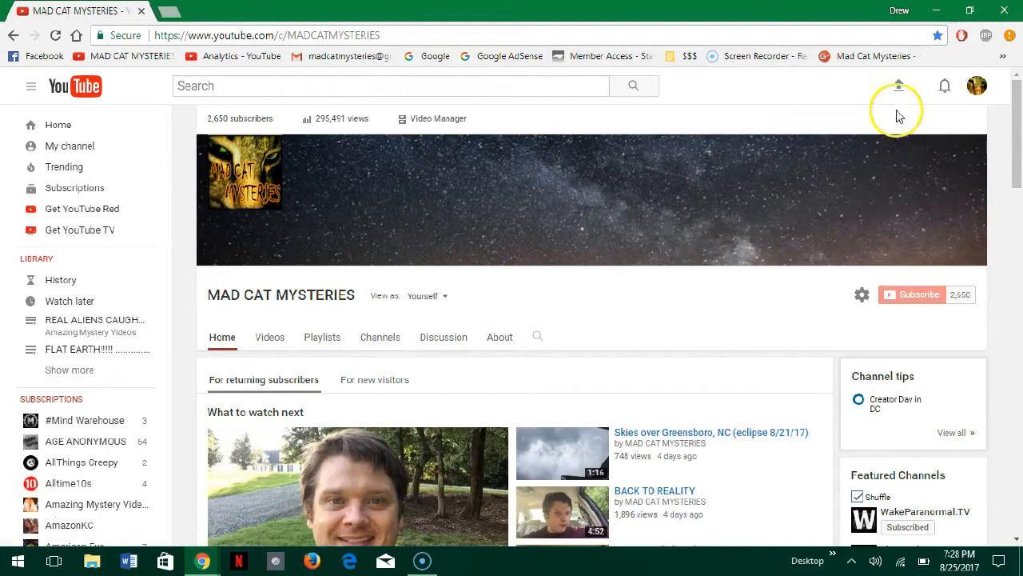
{"action": "left_click", "coordinate": [899, 87]}
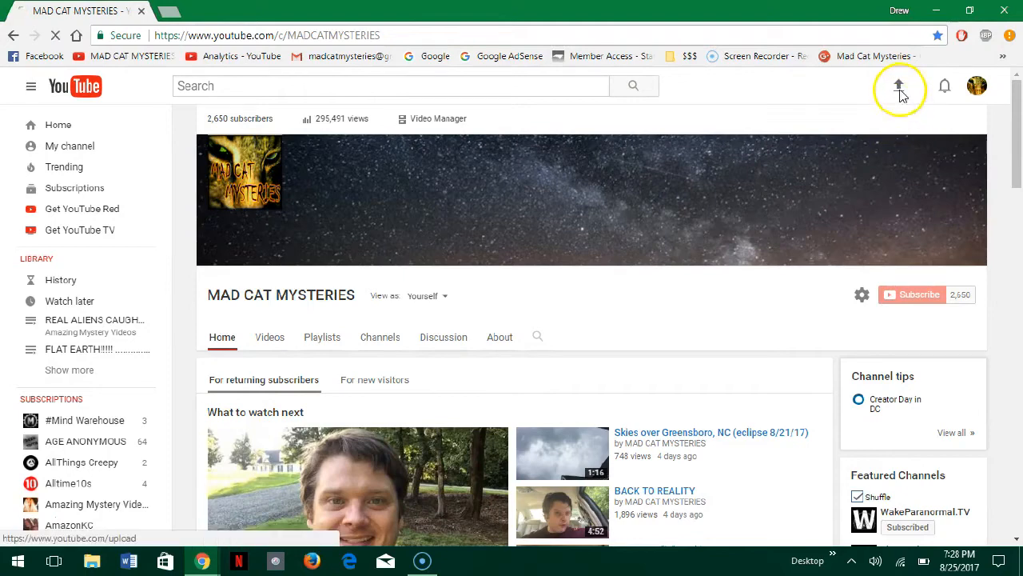
Change the upload privacy setting from Public to Unlisted
{"action": "left_click", "coordinate": [898, 87]}
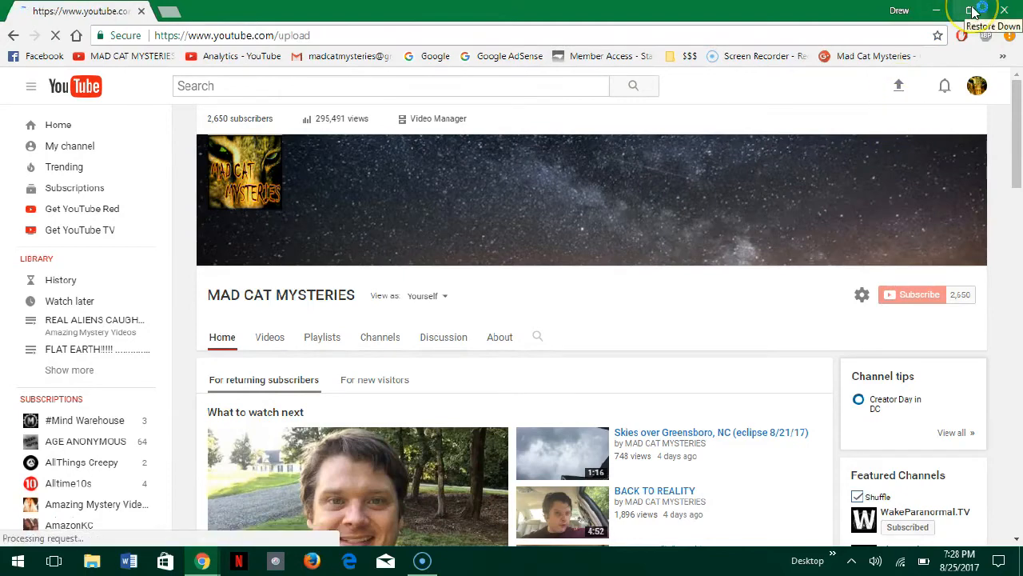
{"action": "left_click", "coordinate": [898, 86]}
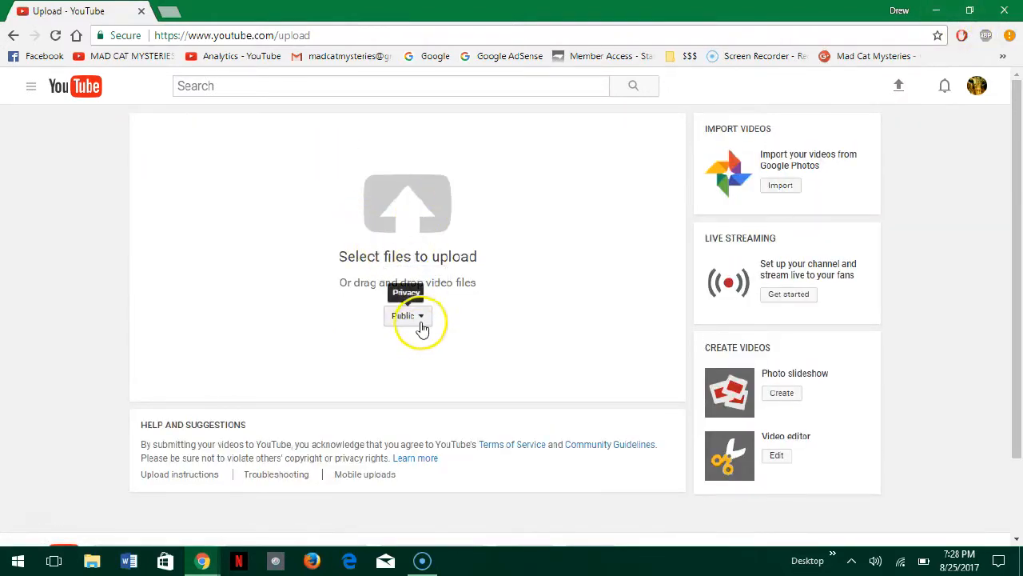
{"action": "left_click", "coordinate": [408, 315]}
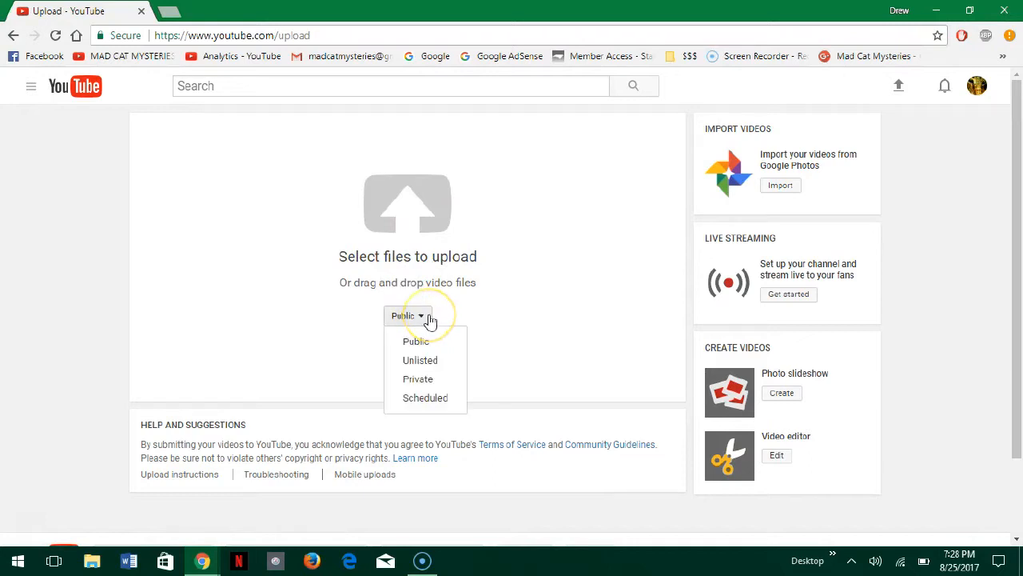
{"action": "mouse_move", "coordinate": [419, 360]}
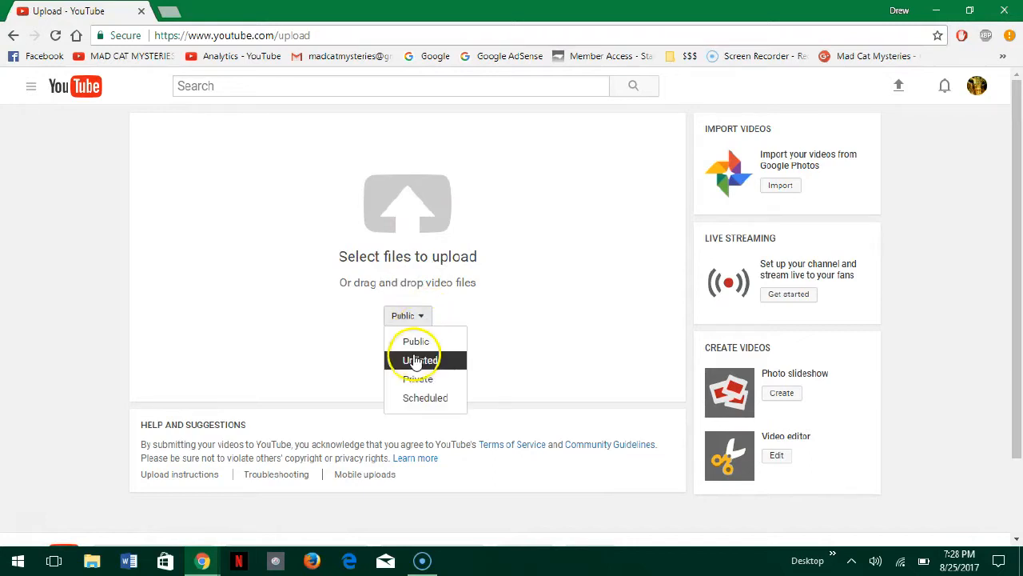
{"action": "left_click", "coordinate": [419, 360]}
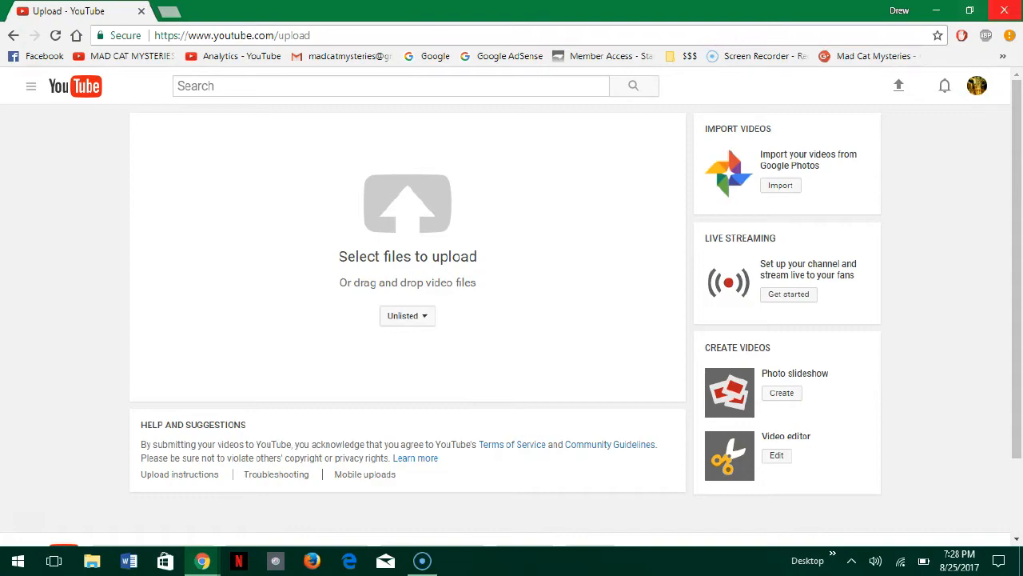
Drag the 'unlisted' video file from the desktop onto the upload area and save its details with Done
{"action": "left_click", "coordinate": [969, 10]}
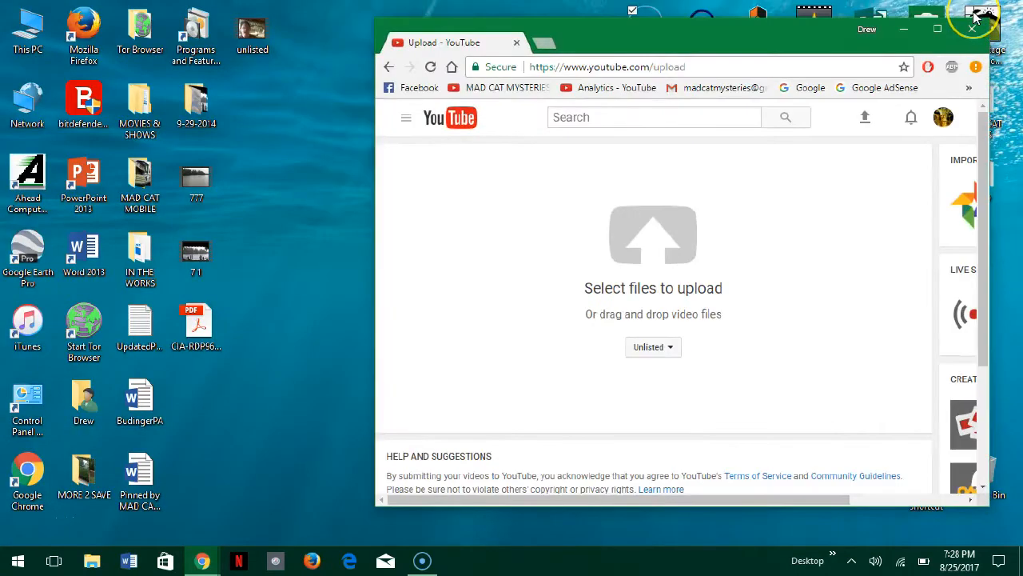
{"action": "mouse_move", "coordinate": [182, 78]}
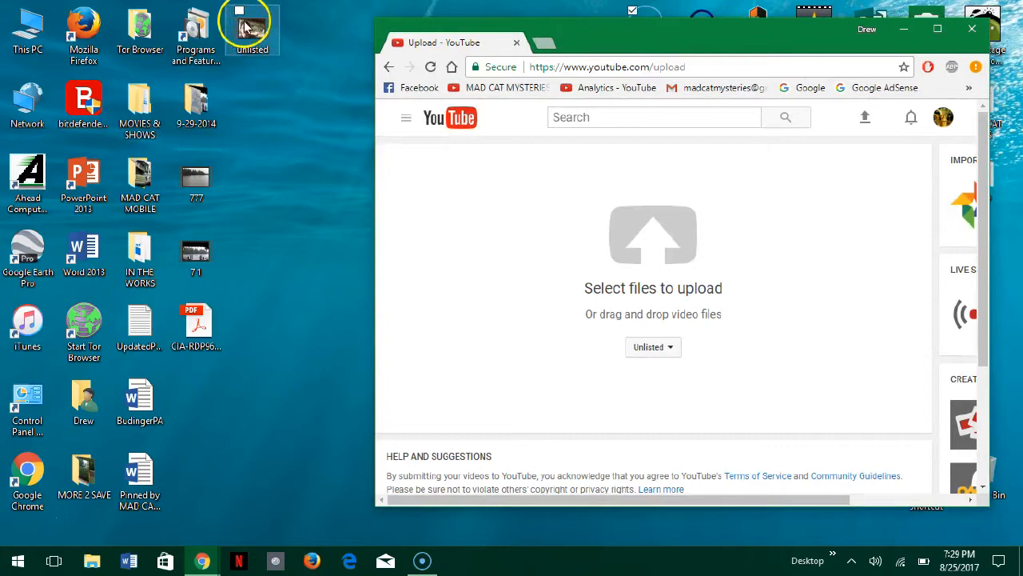
{"action": "left_click_drag", "start_coordinate": [251, 28], "coordinate": [599, 269]}
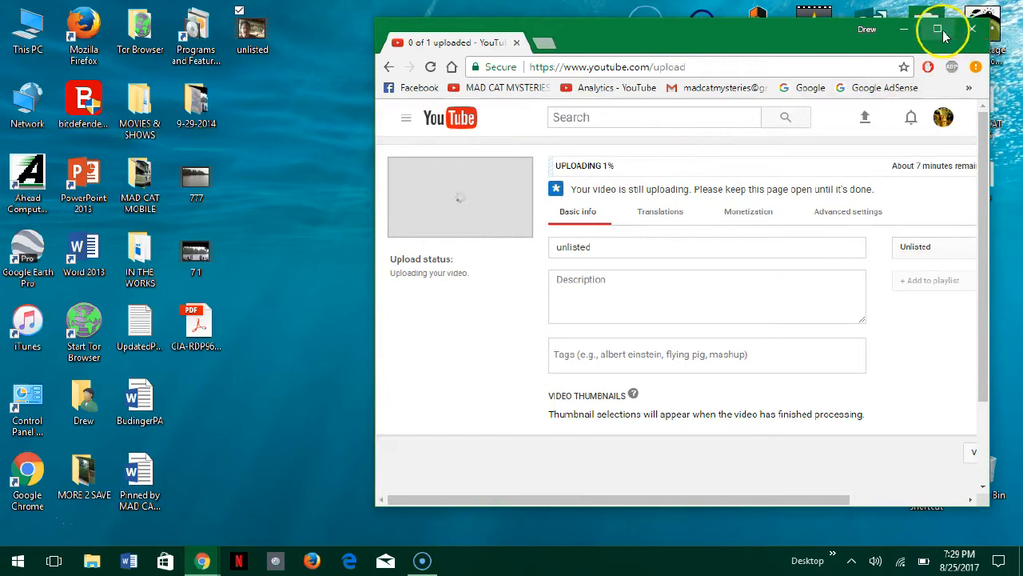
{"action": "left_click", "coordinate": [937, 29]}
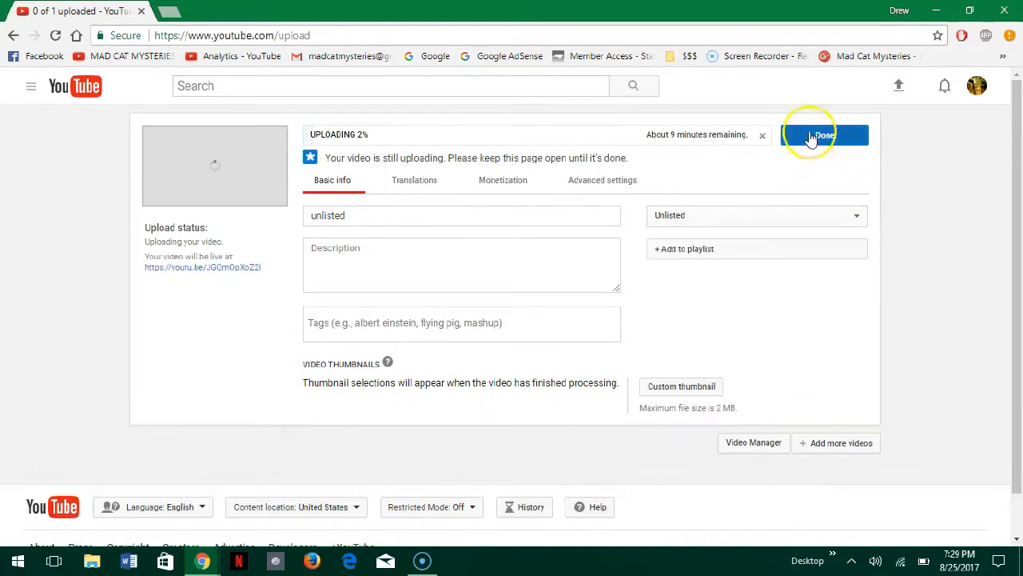
{"action": "mouse_move", "coordinate": [808, 152]}
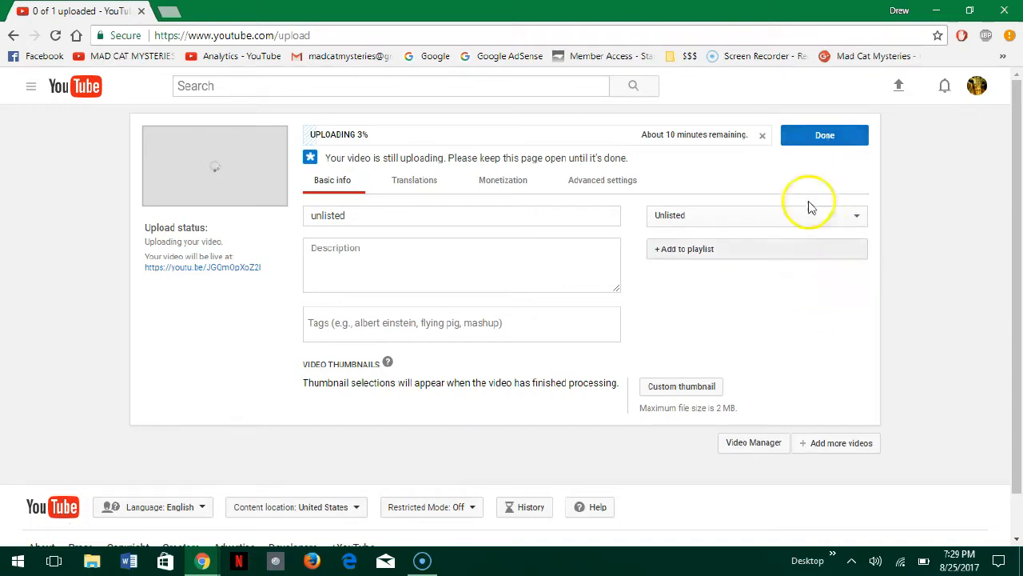
{"action": "left_click", "coordinate": [825, 134]}
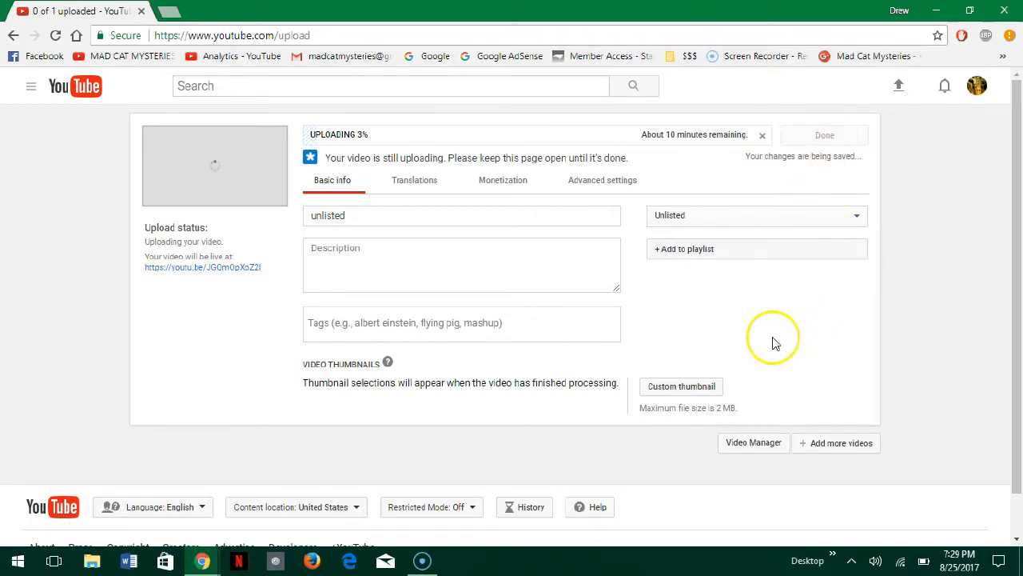
{"action": "mouse_move", "coordinate": [799, 362]}
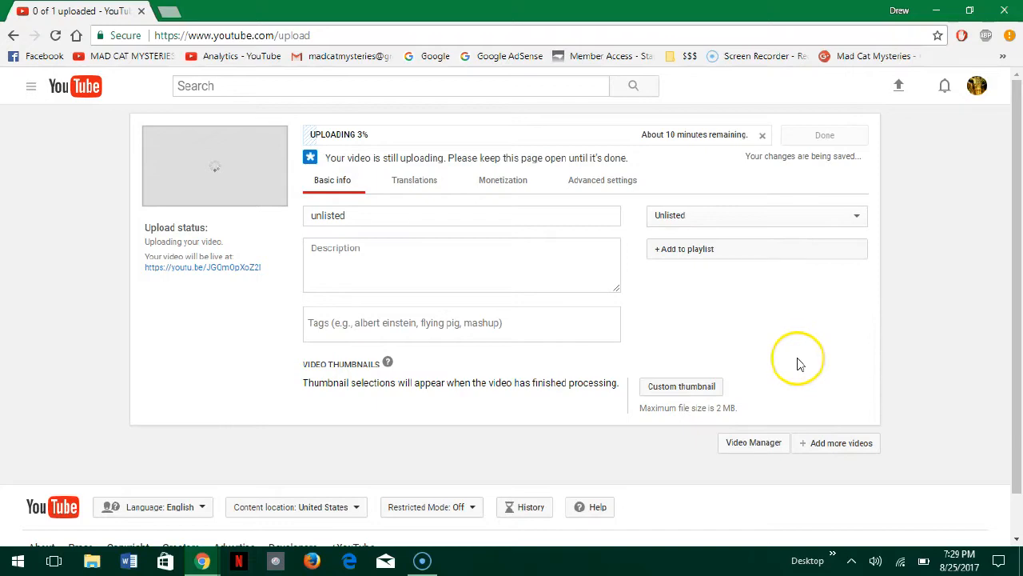
{"action": "mouse_move", "coordinate": [28, 531]}
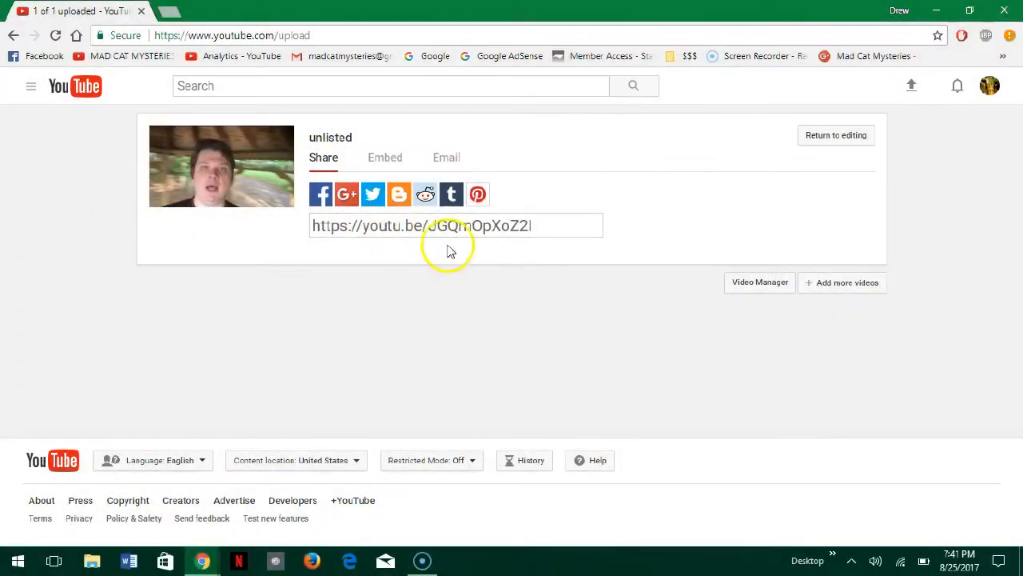
Select the unlisted video's share link field and copy it
{"action": "triple_click", "coordinate": [455, 226]}
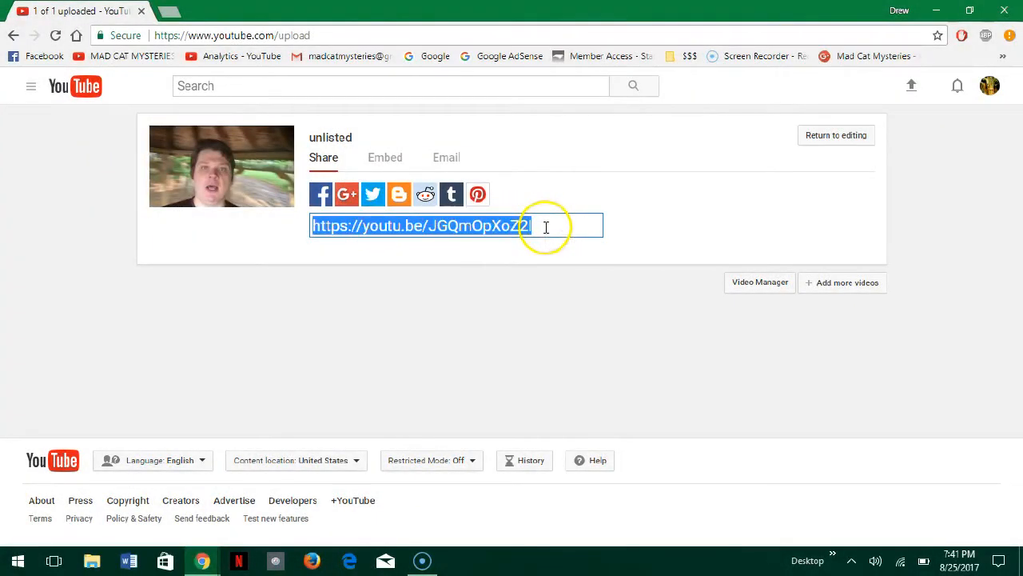
{"action": "mouse_move", "coordinate": [569, 259]}
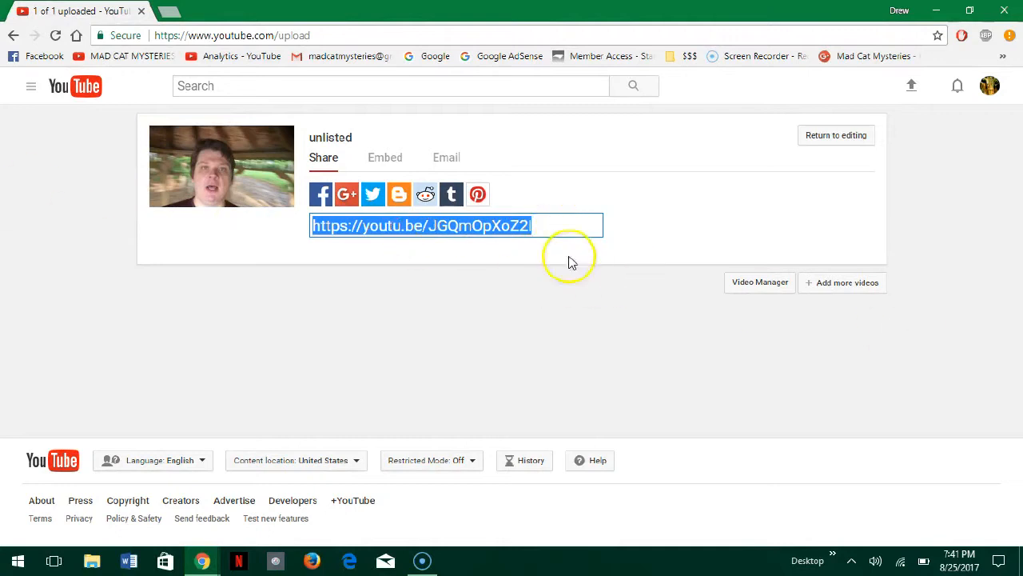
{"action": "right_click", "coordinate": [371, 225]}
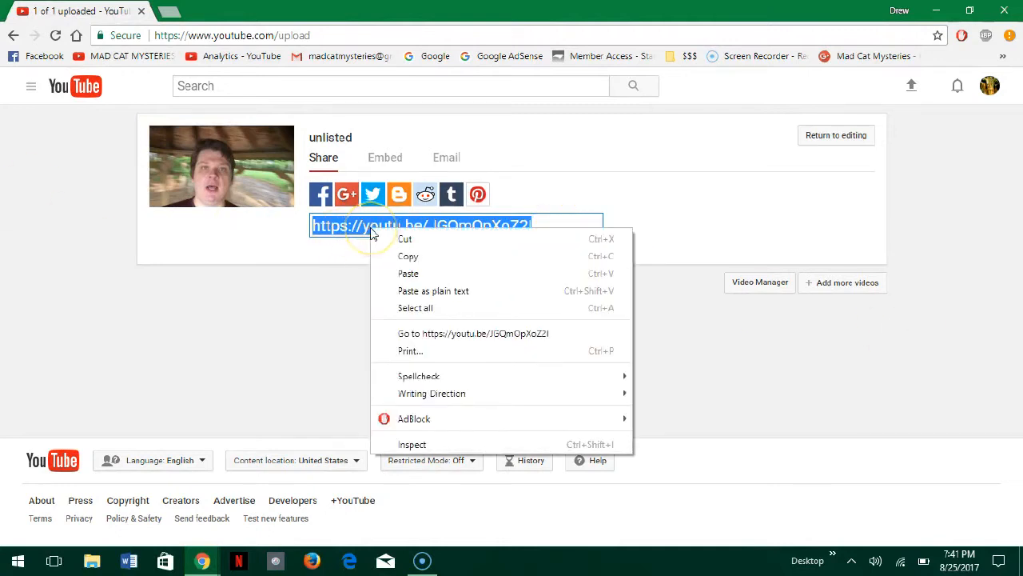
{"action": "mouse_move", "coordinate": [408, 255]}
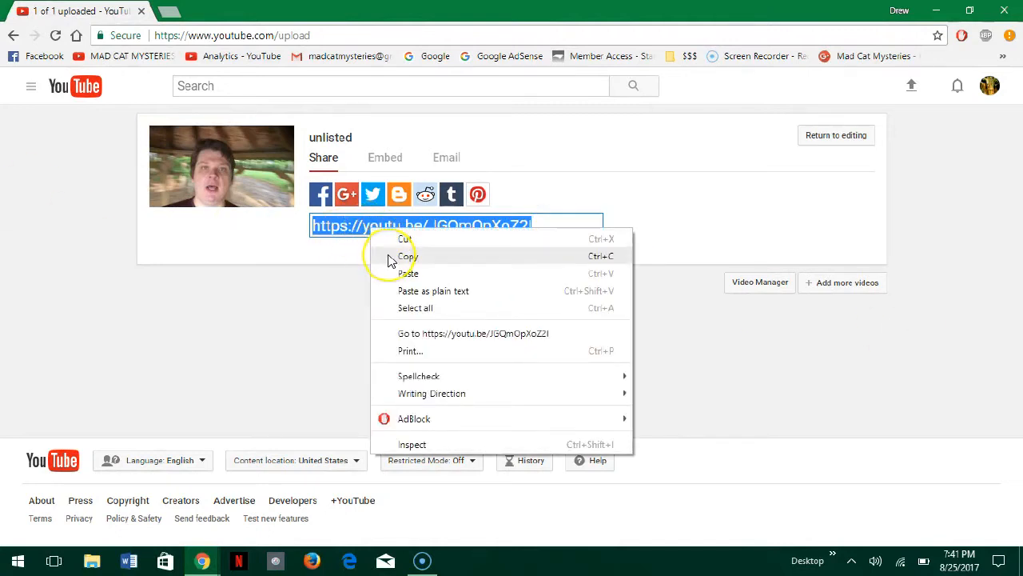
{"action": "left_click", "coordinate": [406, 256]}
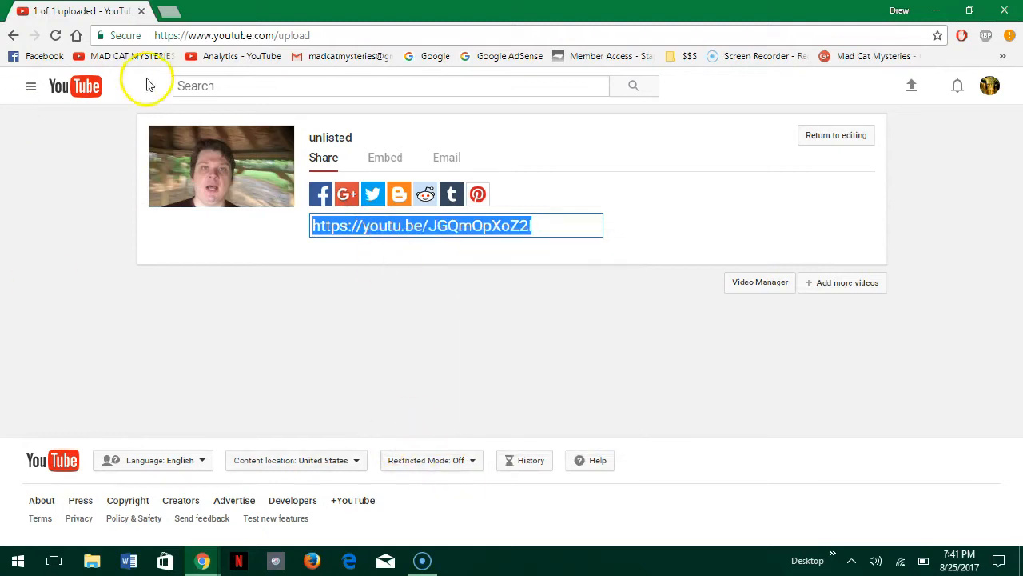
{"action": "mouse_move", "coordinate": [97, 8]}
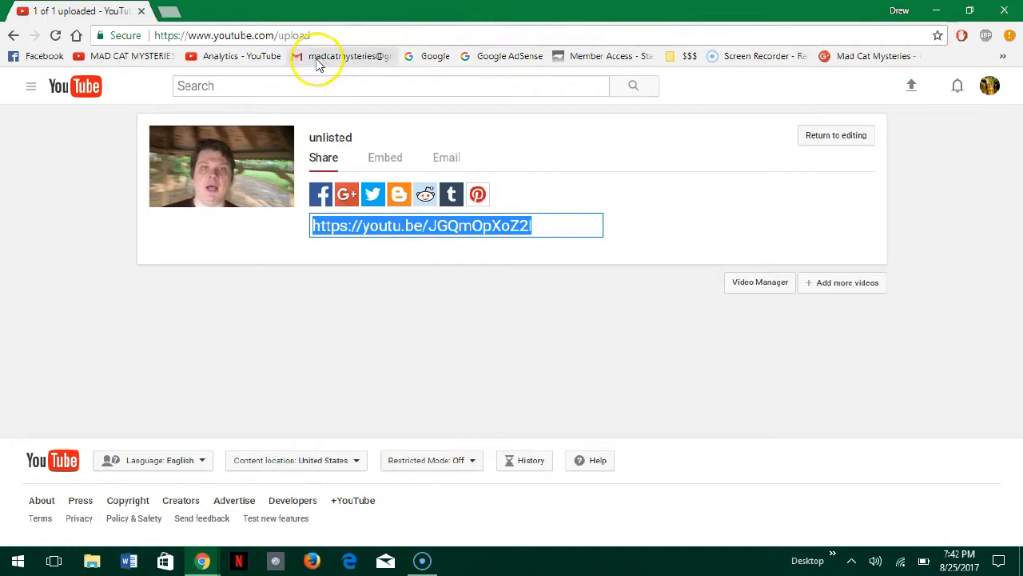
Go to the Gmail inbox via the bookmarks bar
{"action": "left_click", "coordinate": [343, 56]}
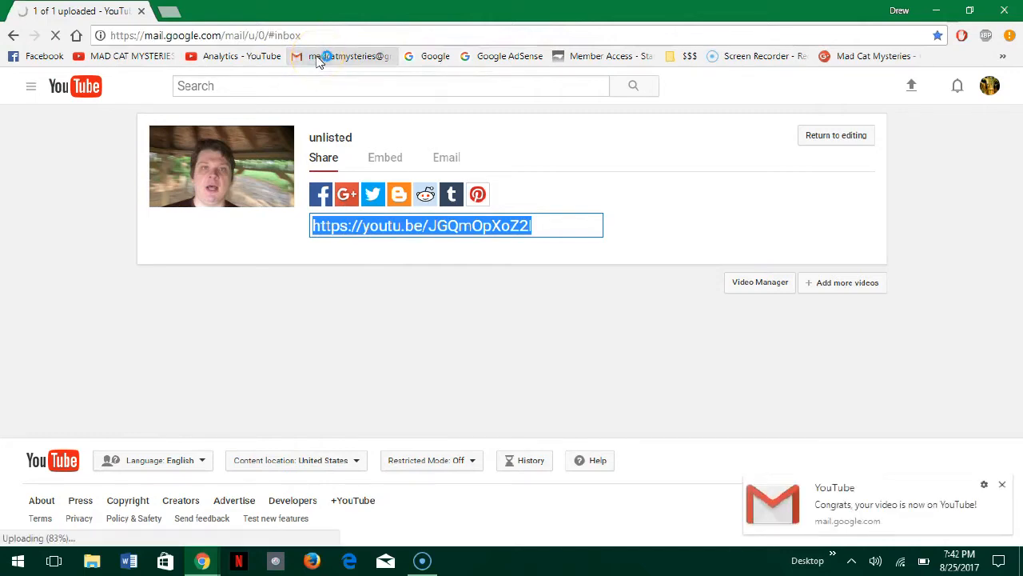
{"action": "left_click", "coordinate": [342, 56]}
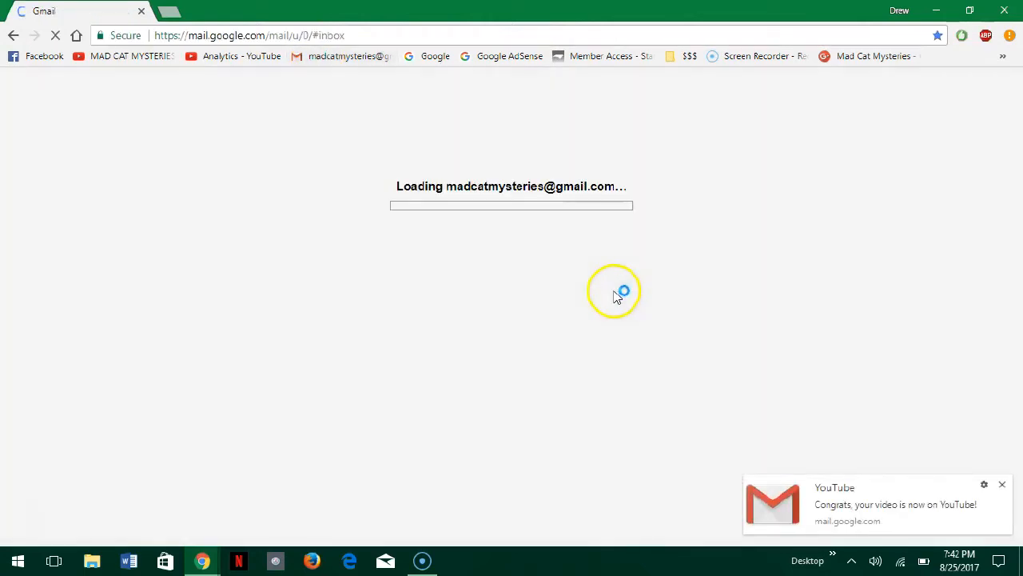
{"action": "mouse_move", "coordinate": [605, 275]}
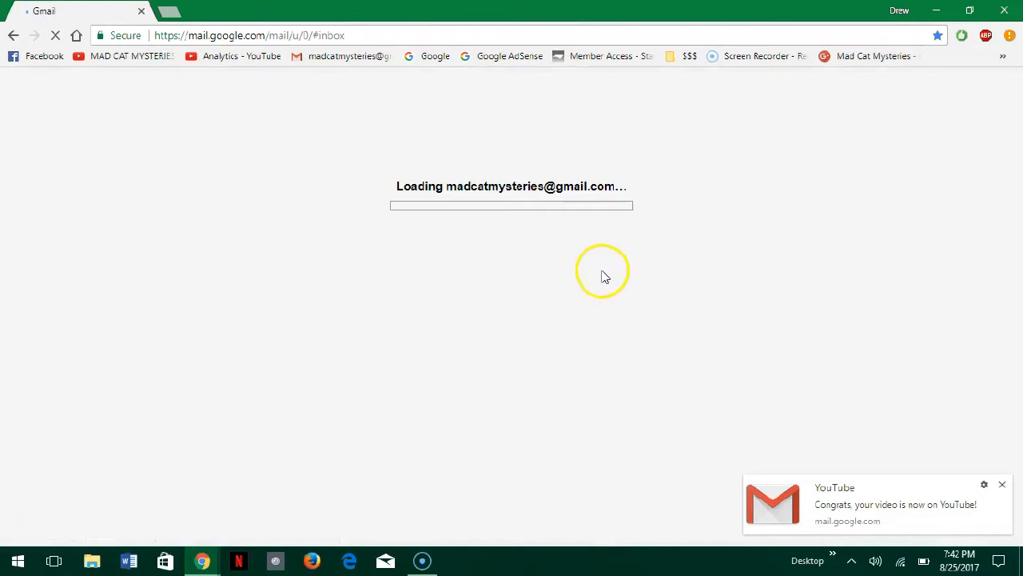
{"action": "mouse_move", "coordinate": [562, 256]}
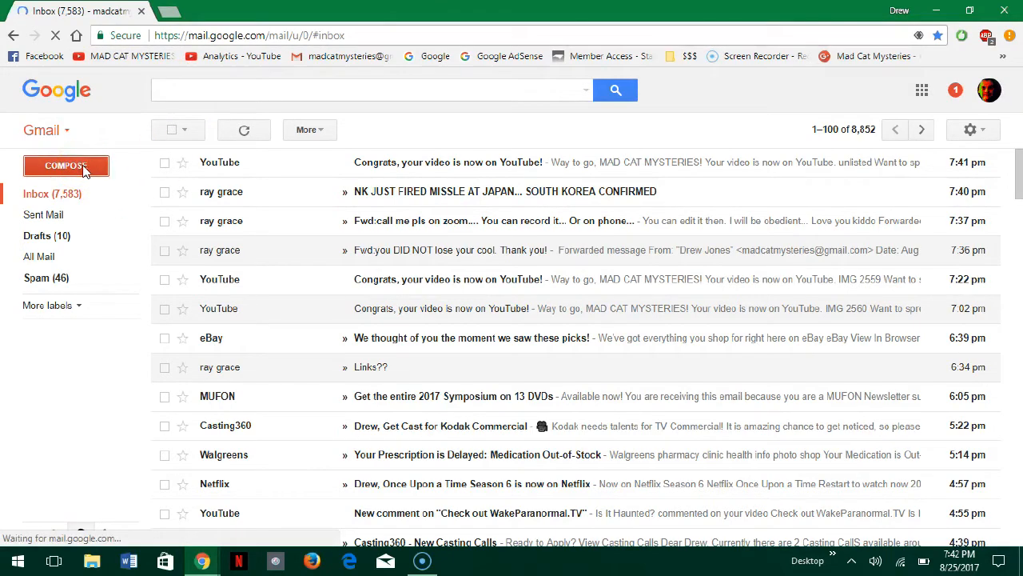
Compose a new email addressed to the madcatmysteries account itself
{"action": "left_click", "coordinate": [66, 165]}
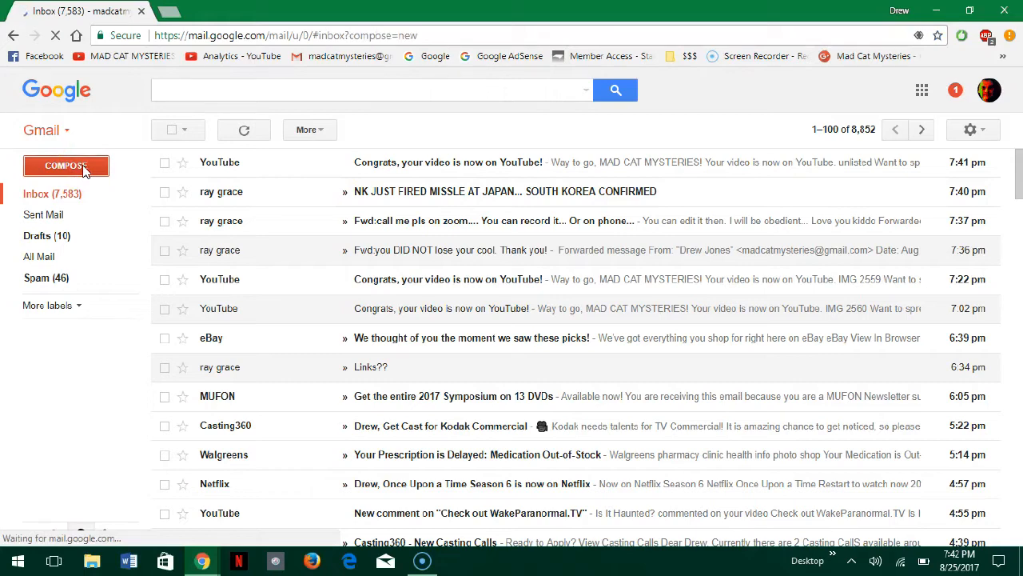
{"action": "left_click", "coordinate": [66, 165]}
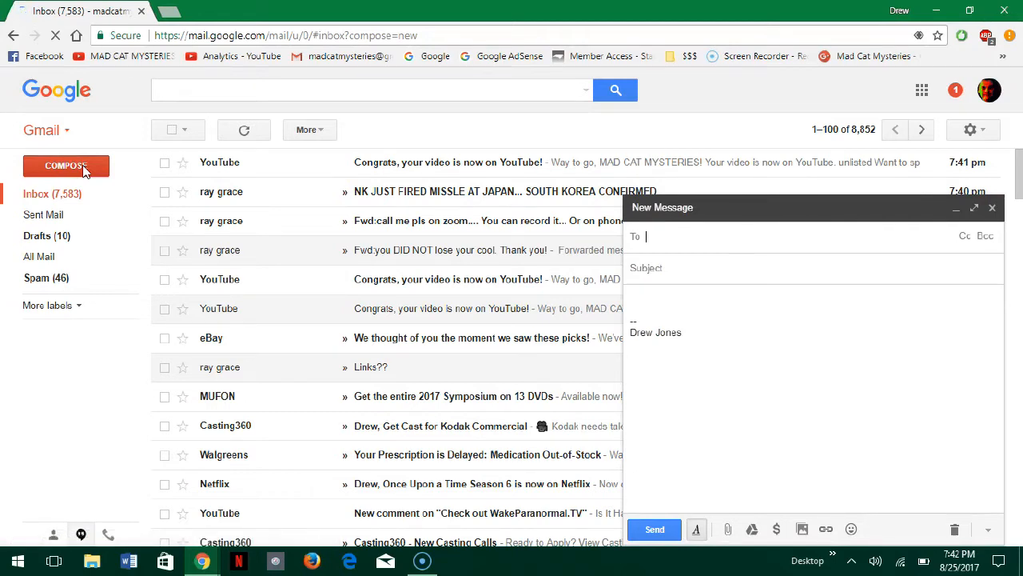
{"action": "type", "text": "madcatmy"}
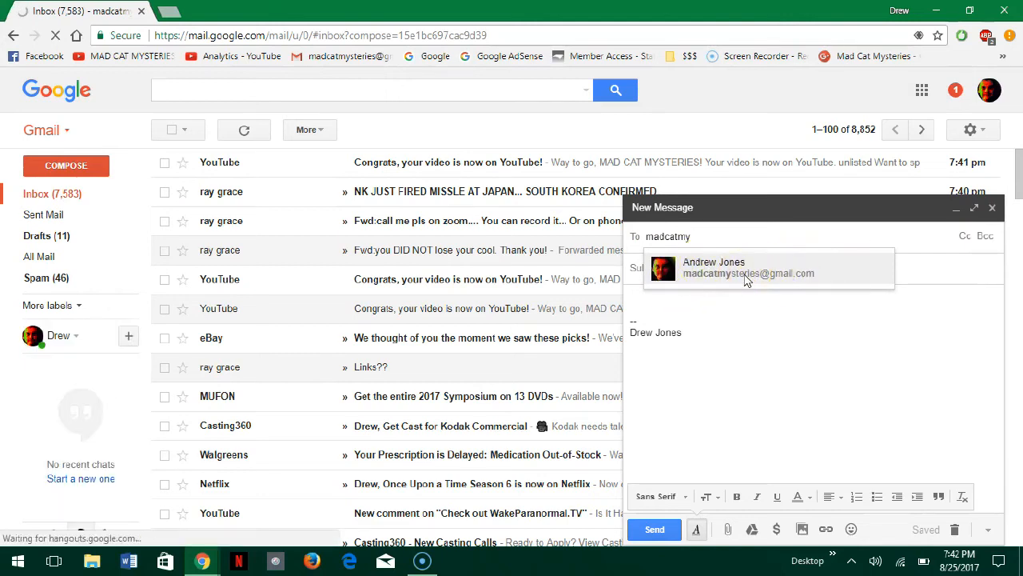
{"action": "left_click", "coordinate": [749, 268]}
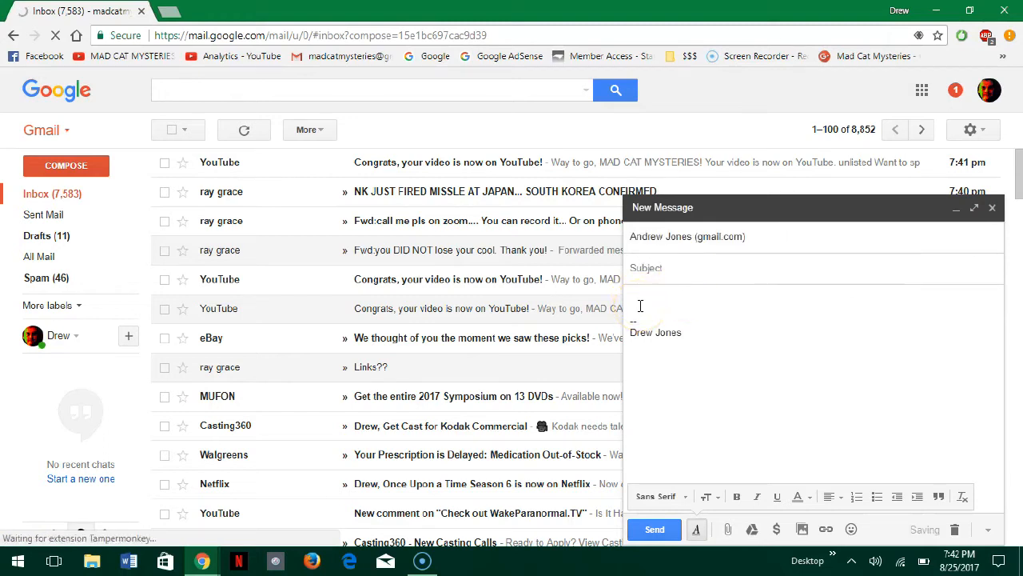
{"action": "left_click", "coordinate": [639, 303]}
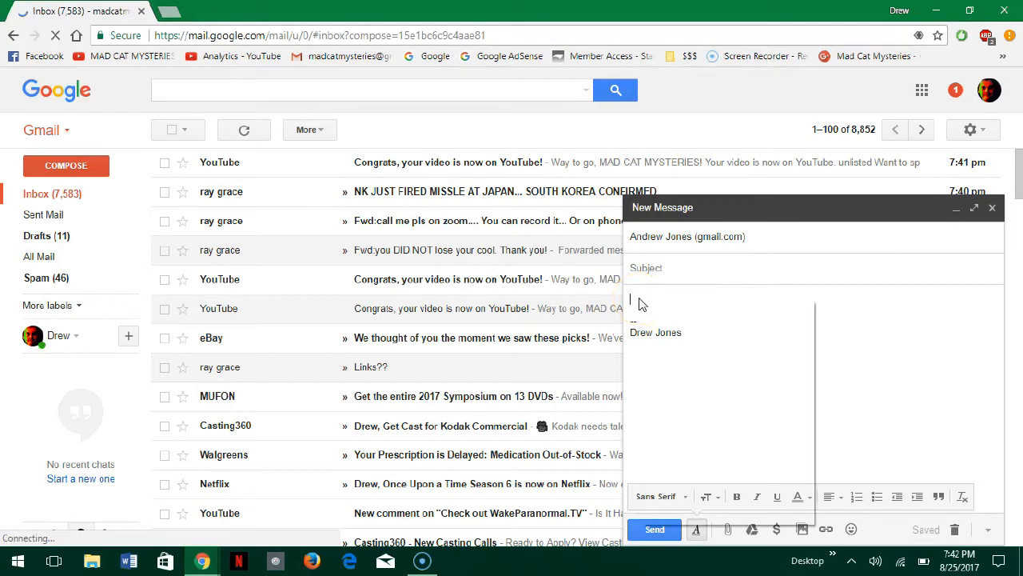
{"action": "type", "text": "https://youtu.be/JGQmOpXoZ2l"}
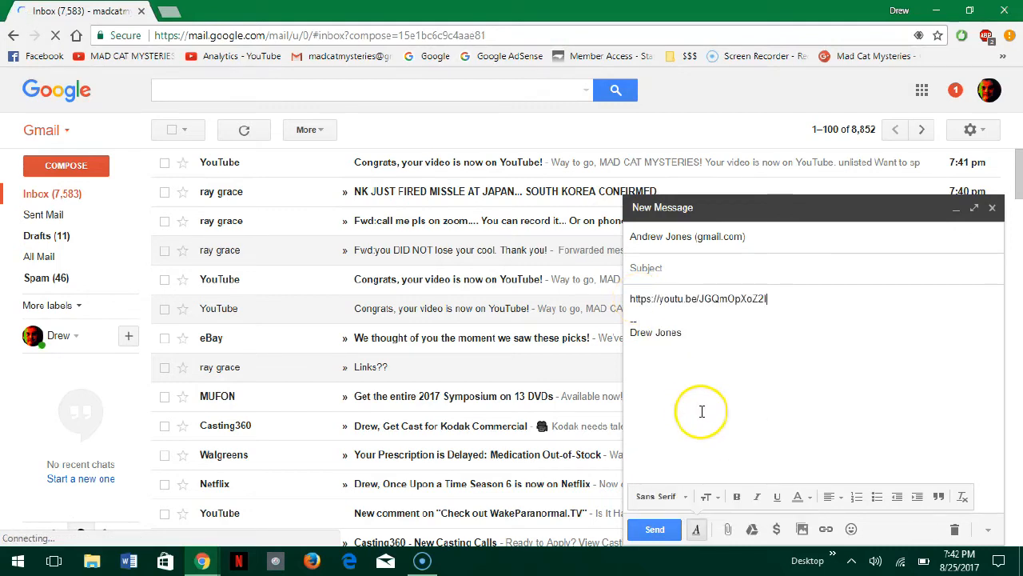
{"action": "left_click", "coordinate": [654, 528]}
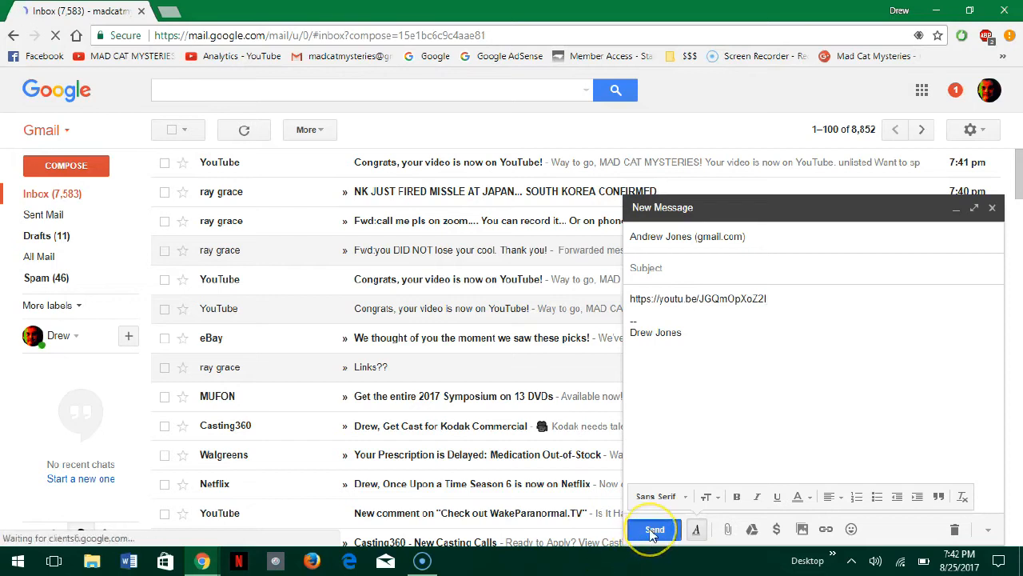
{"action": "left_click", "coordinate": [654, 530]}
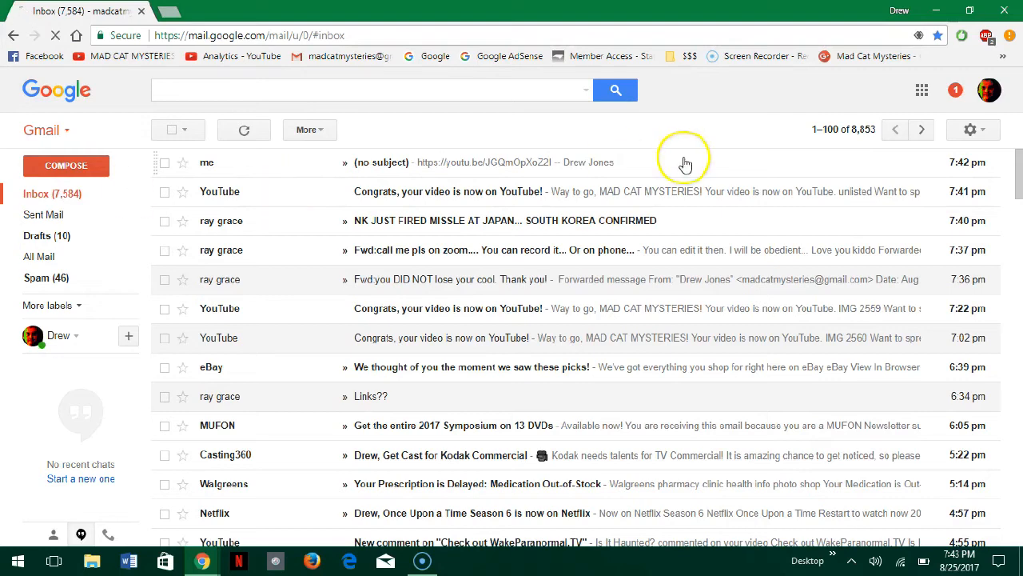
{"action": "mouse_move", "coordinate": [438, 158]}
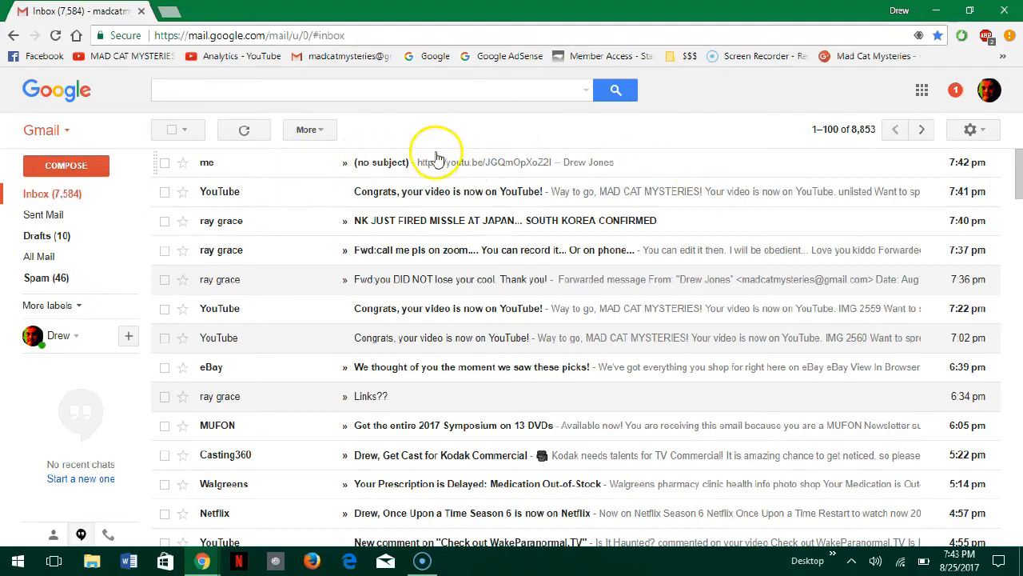
Open the new (no subject) email and follow its youtu.be link
{"action": "left_click", "coordinate": [381, 163]}
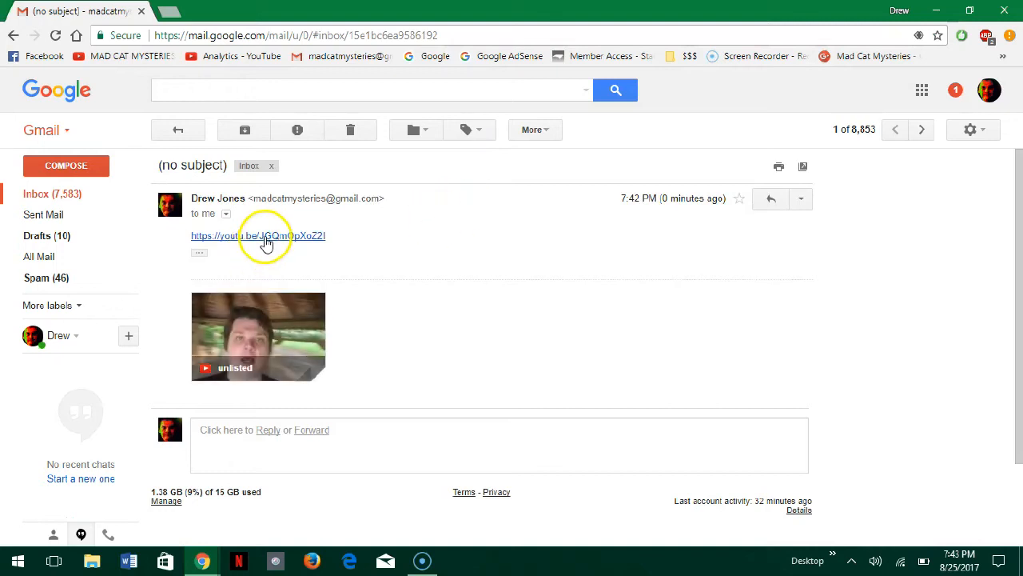
{"action": "left_click", "coordinate": [257, 235]}
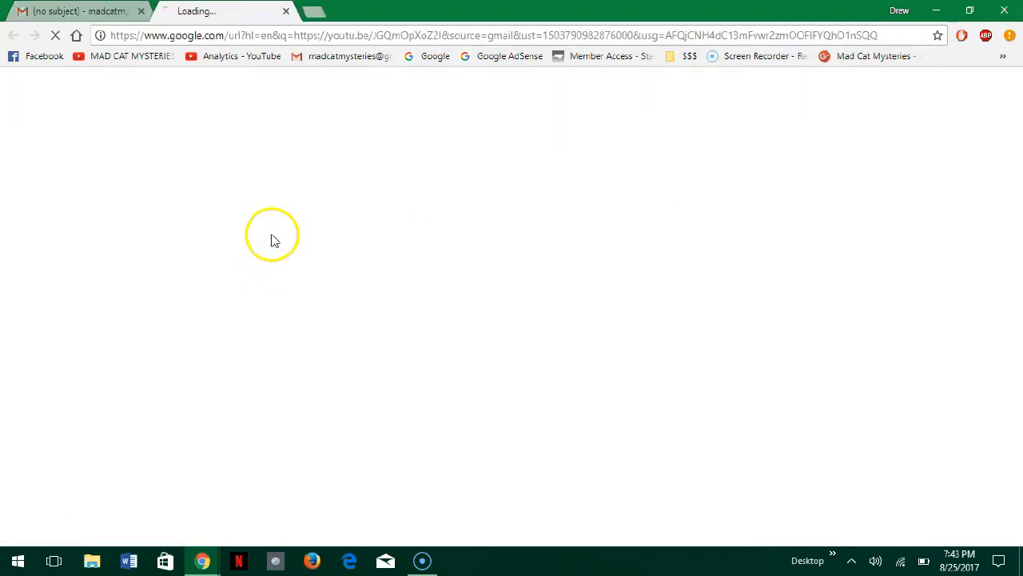